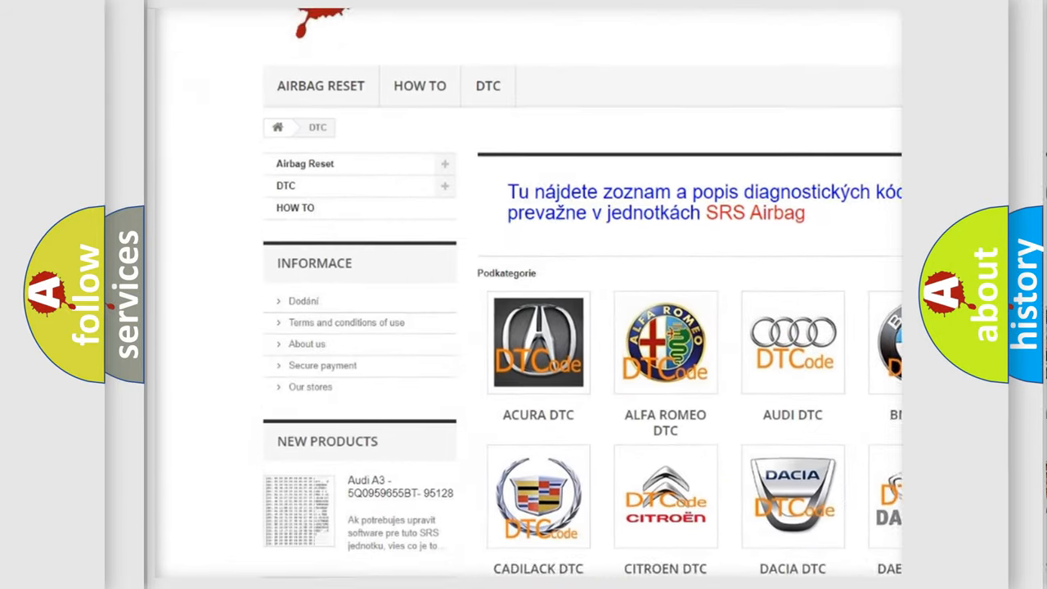
{"action": "scroll", "scroll_direction": "down", "scroll_amount": 3}
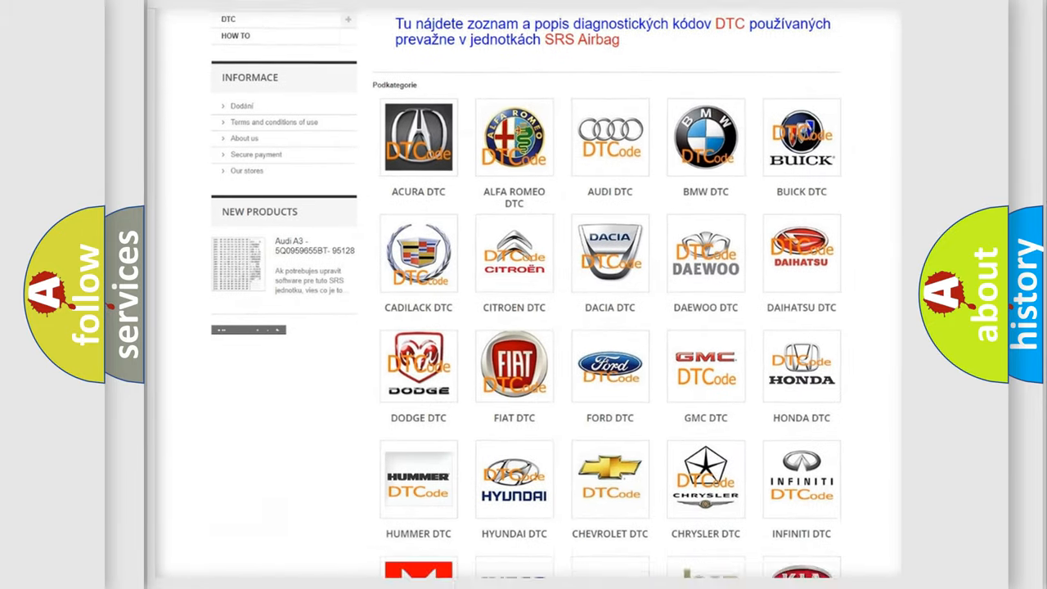
{"action": "scroll", "scroll_direction": "down", "scroll_amount": 3}
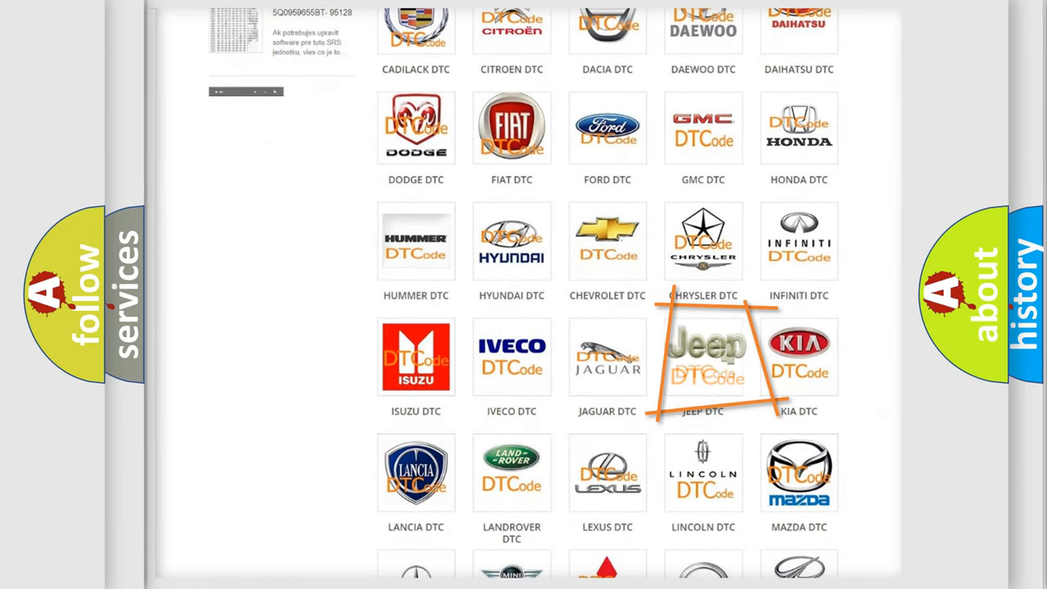